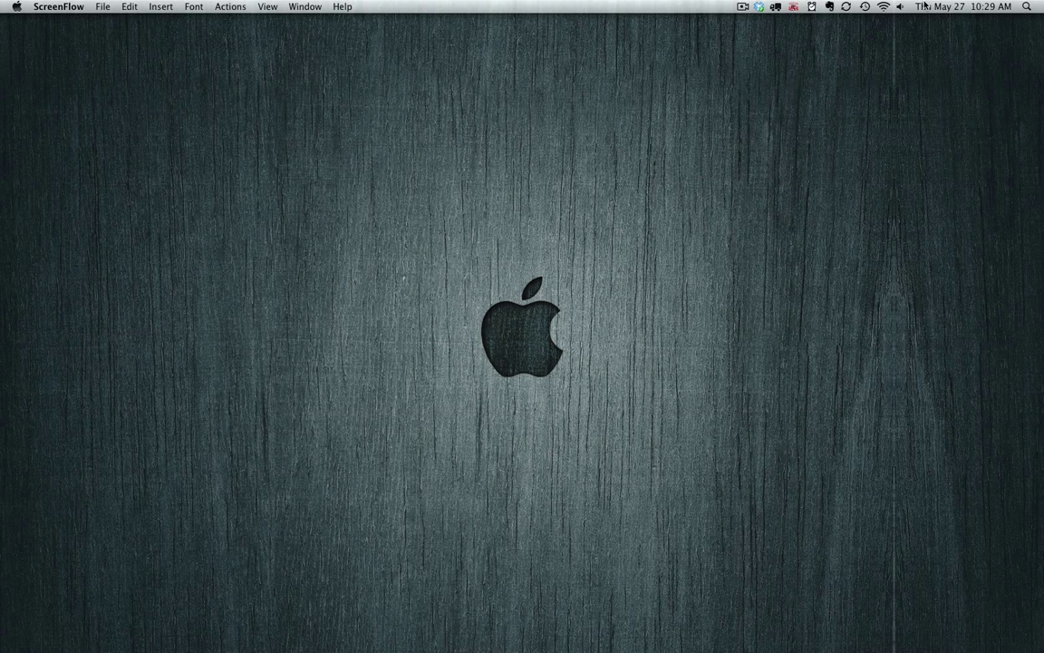
# Step: Launch Chrome from the Dock and search Google for 'cable modem'
pyautogui.click(883, 7)
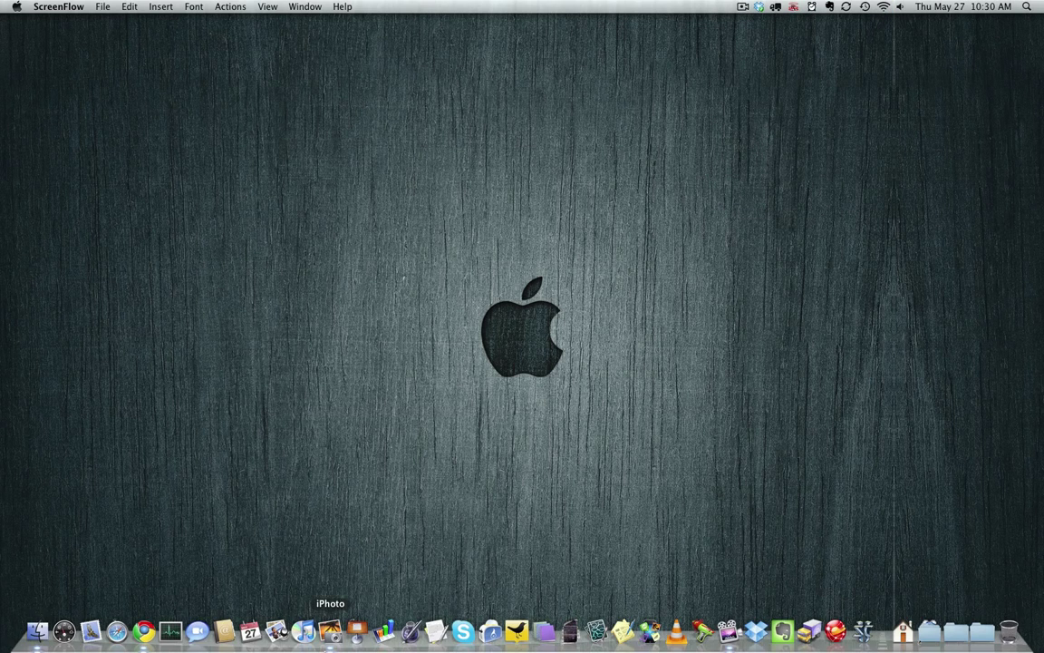
pyautogui.click(116, 630)
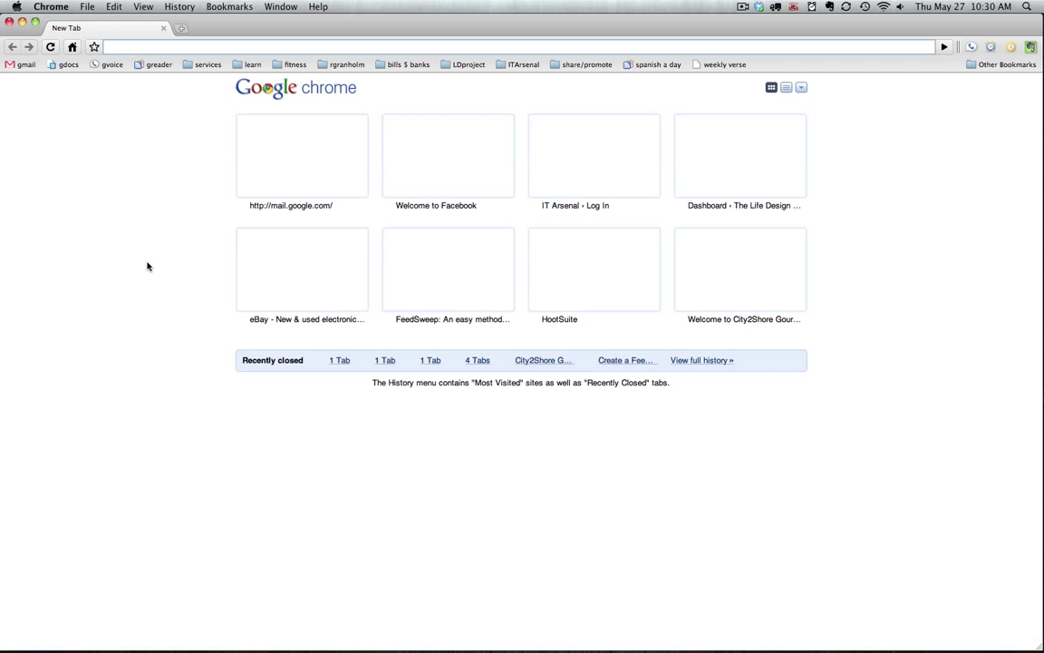
pyautogui.write('mo')
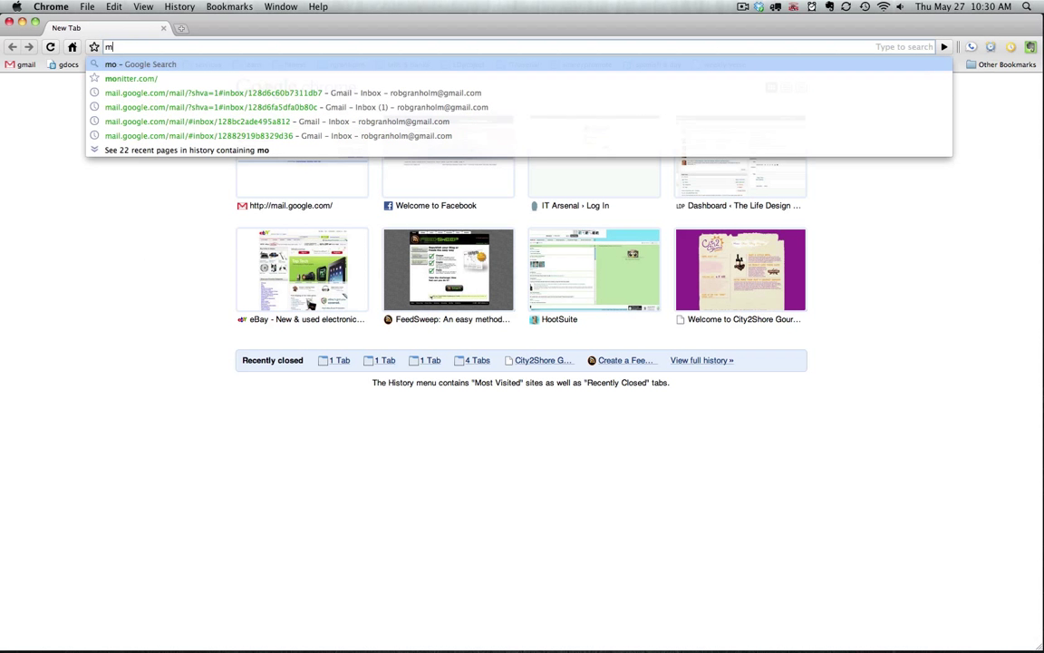
pyautogui.write('cable+modem')
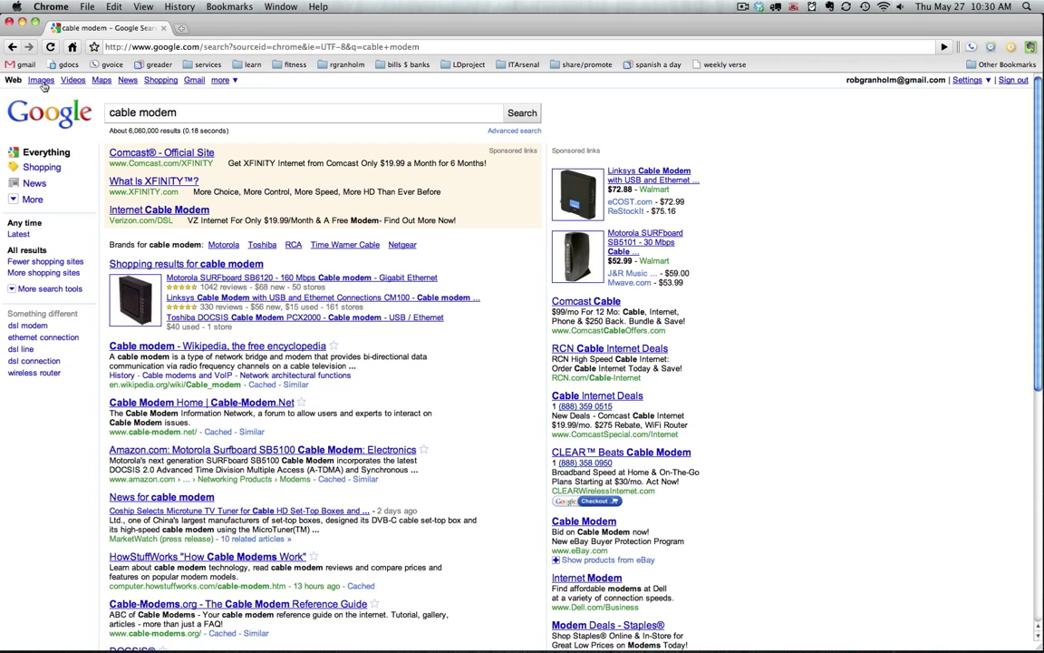
# Step: Switch to Google Images and replace the query with 'routers'
pyautogui.click(39, 80)
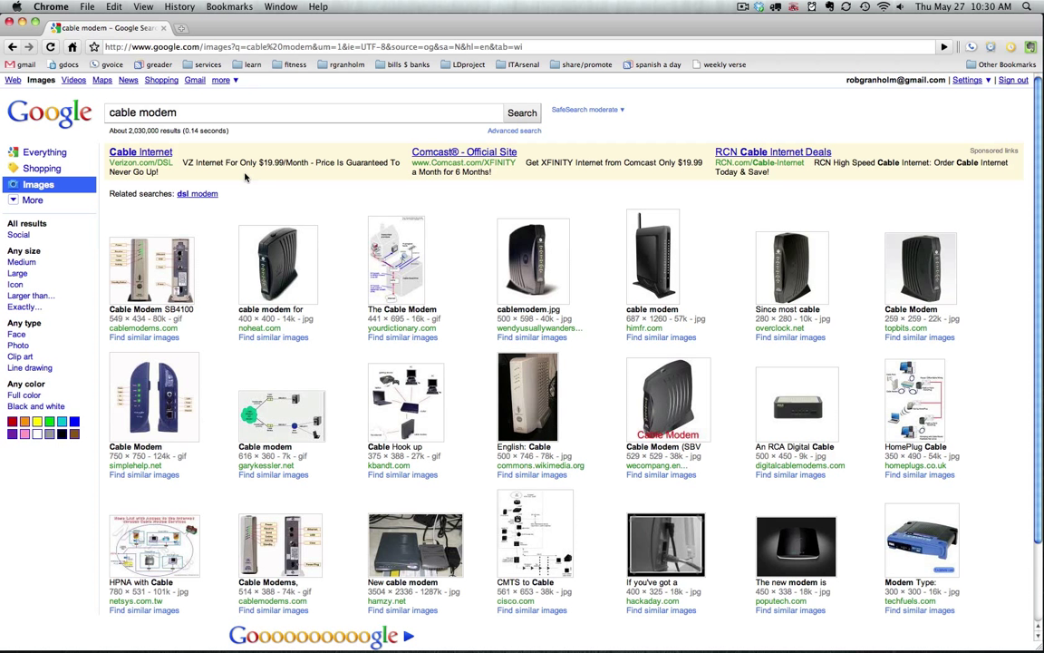
pyautogui.tripleClick(141, 112)
pyautogui.write('routers')
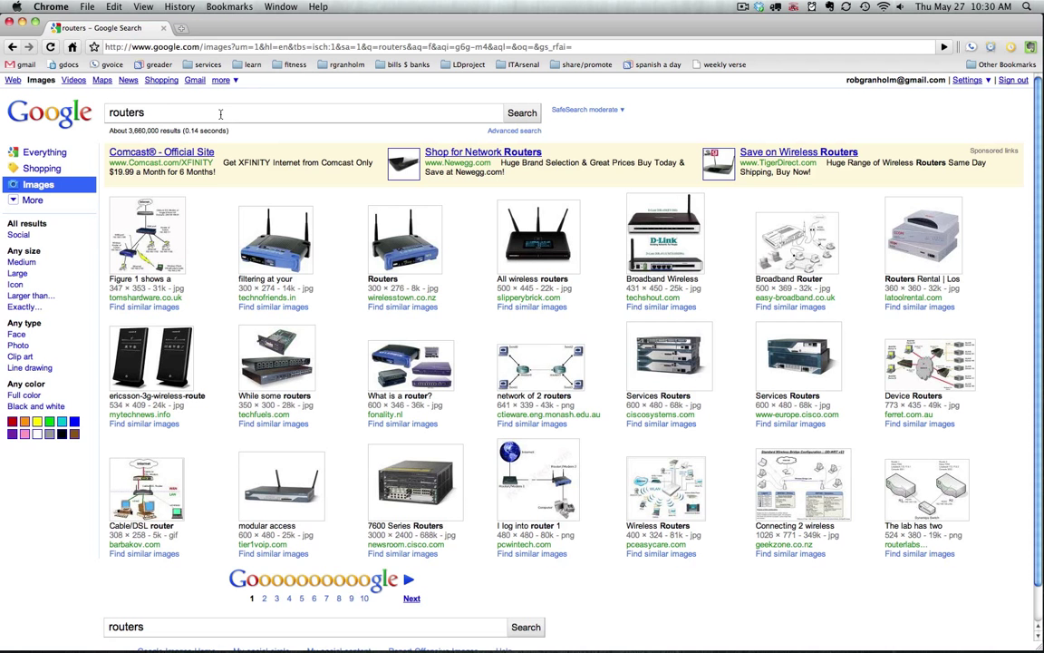
# Step: Change the image search query to 'cable modem router'
pyautogui.write('cable modem rou')
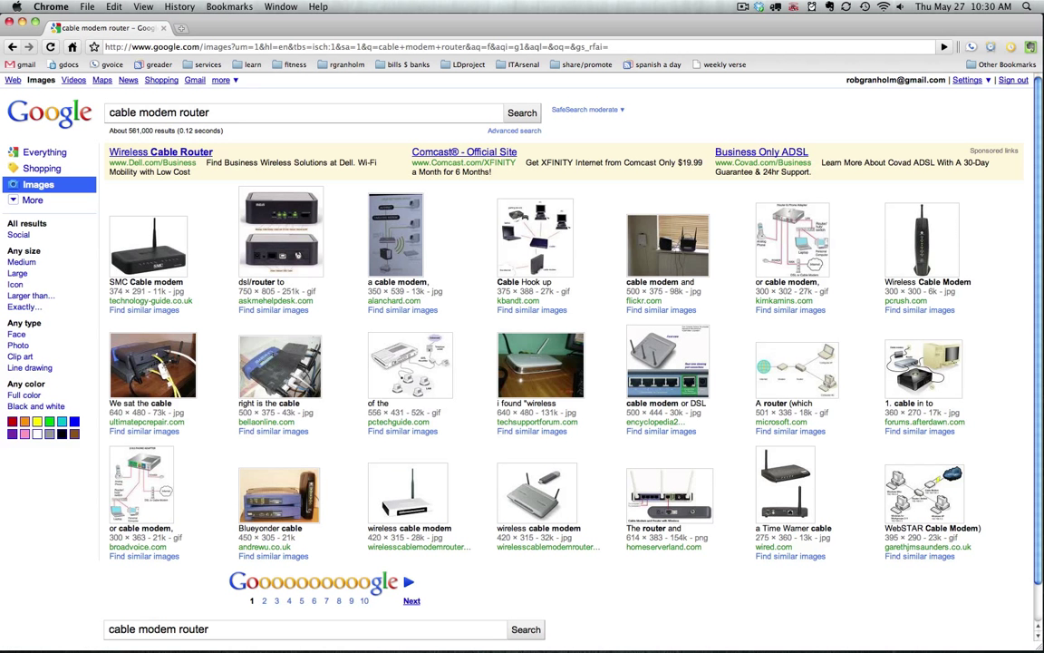
pyautogui.moveTo(196, 279)
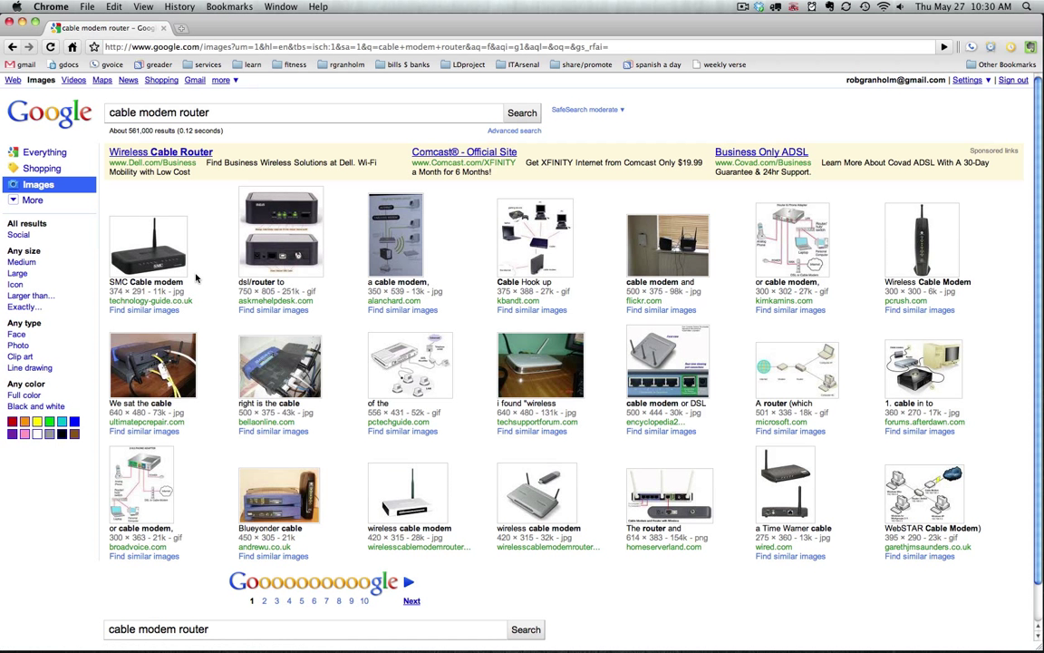
pyautogui.moveTo(197, 279)
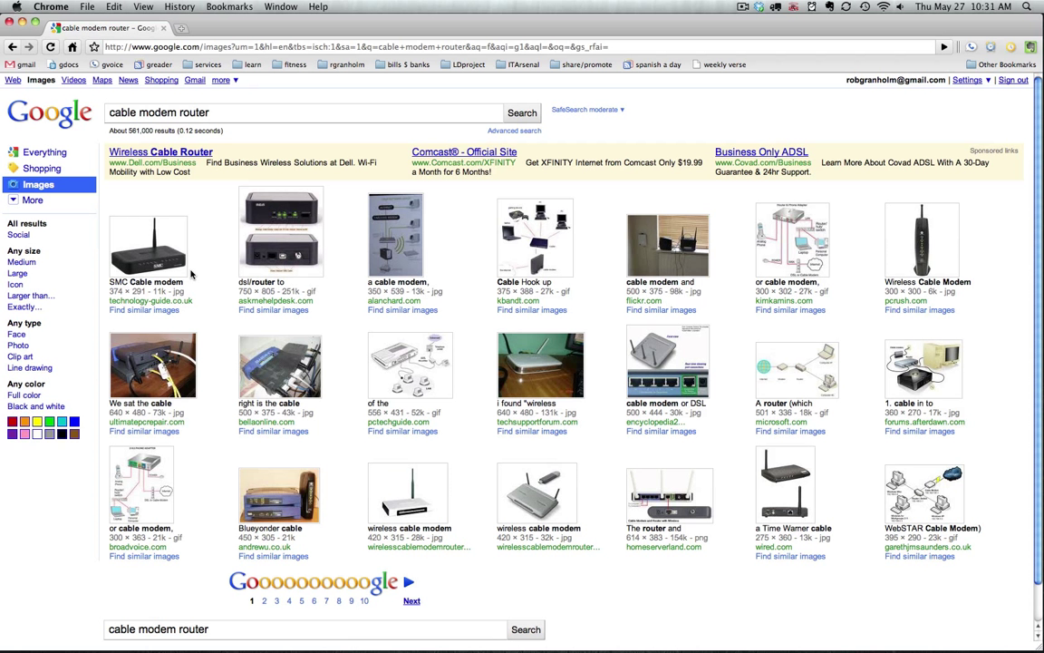
pyautogui.click(885, 7)
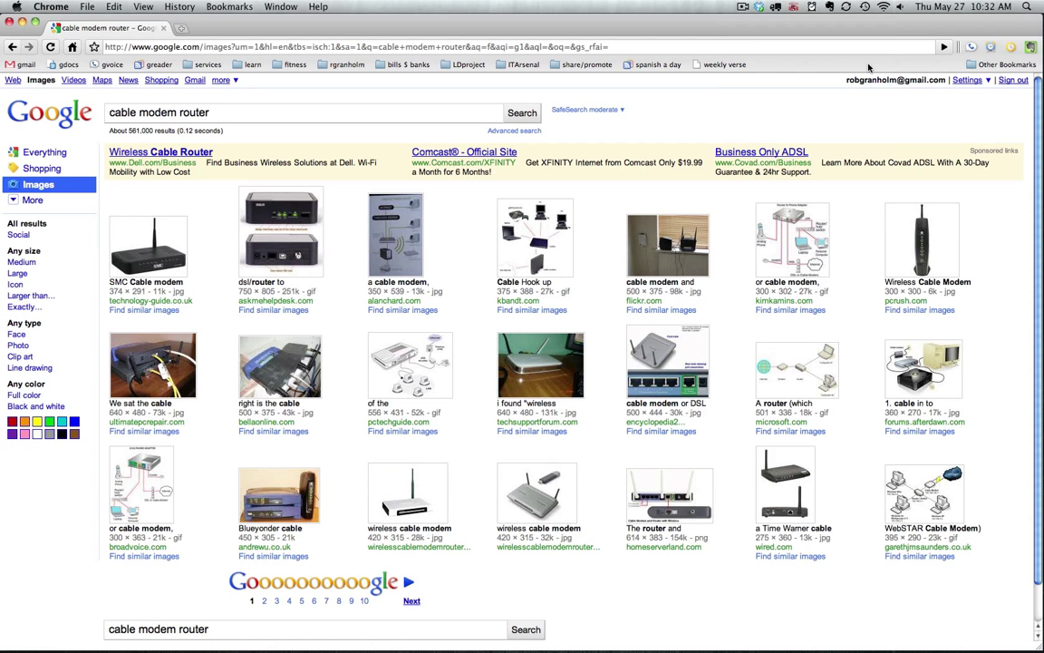
pyautogui.click(742, 8)
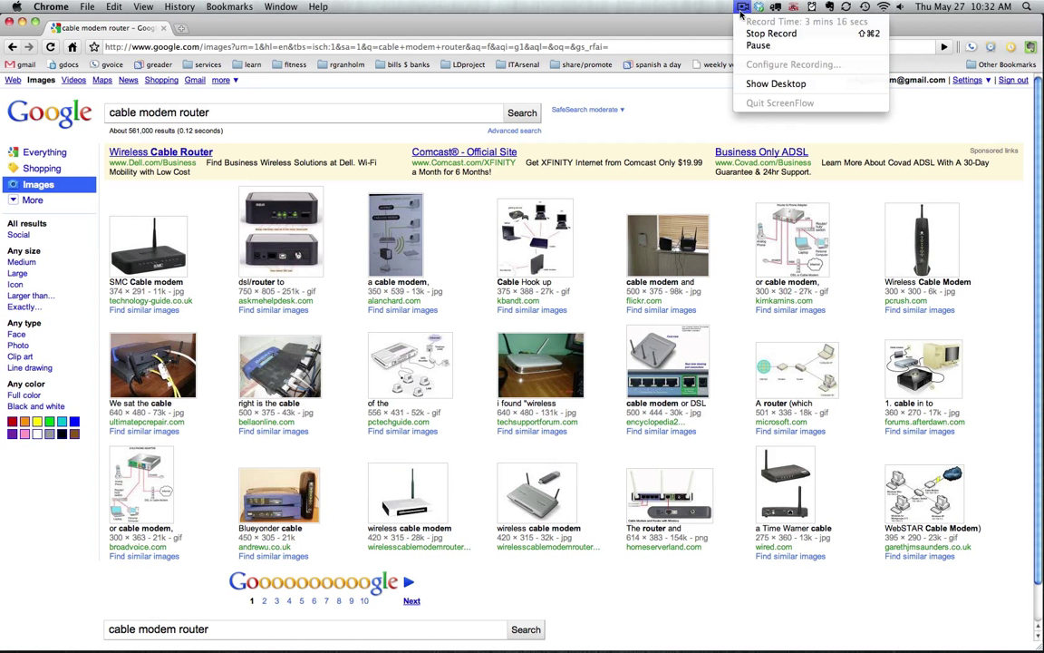